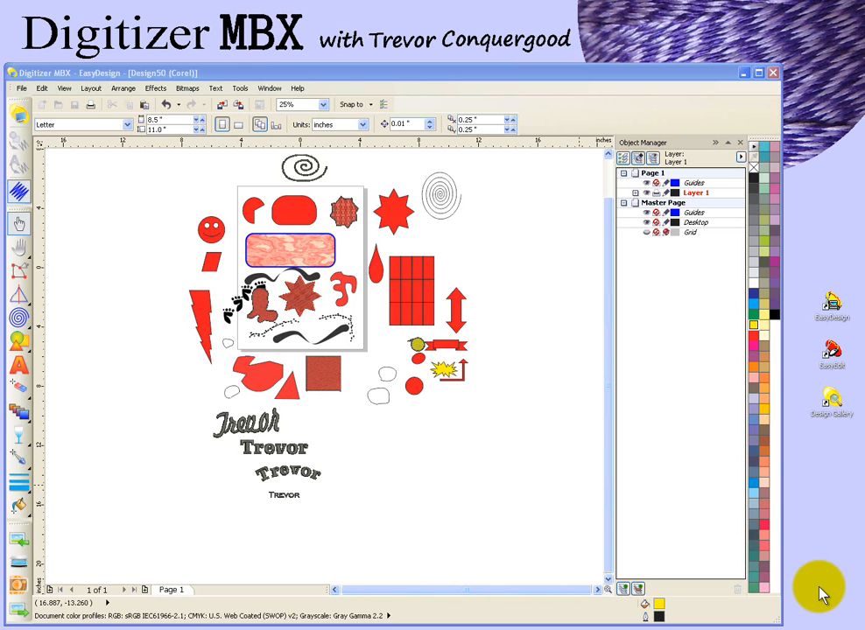
Choose the Erase tool from the toolbox to start cutting into shapes.
{"action": "left_click", "coordinate": [757, 73]}
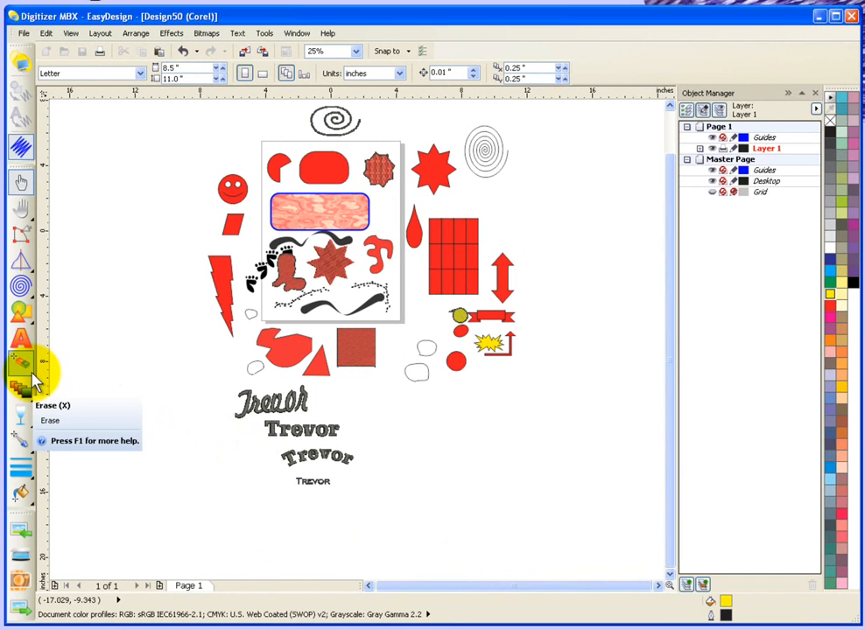
{"action": "left_click", "coordinate": [21, 363]}
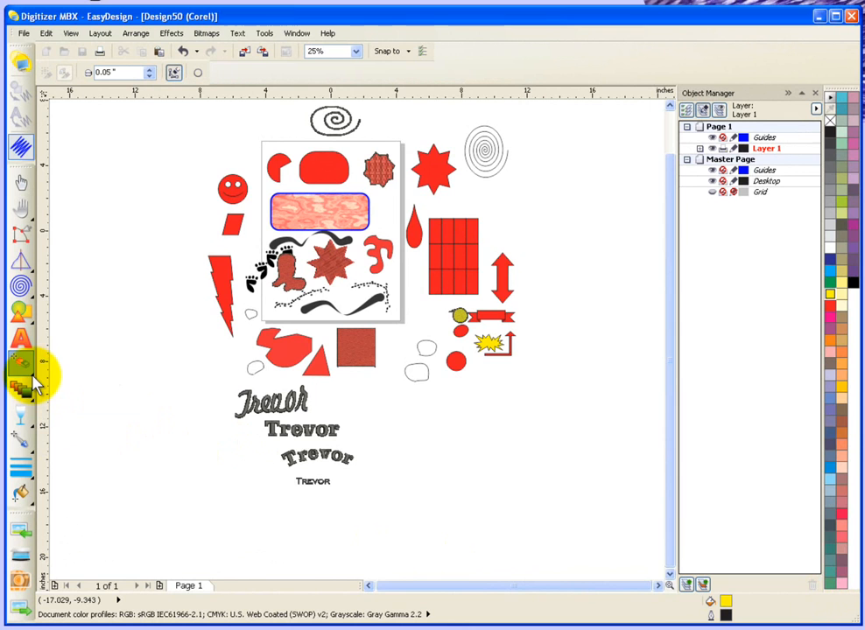
{"action": "mouse_move", "coordinate": [49, 371]}
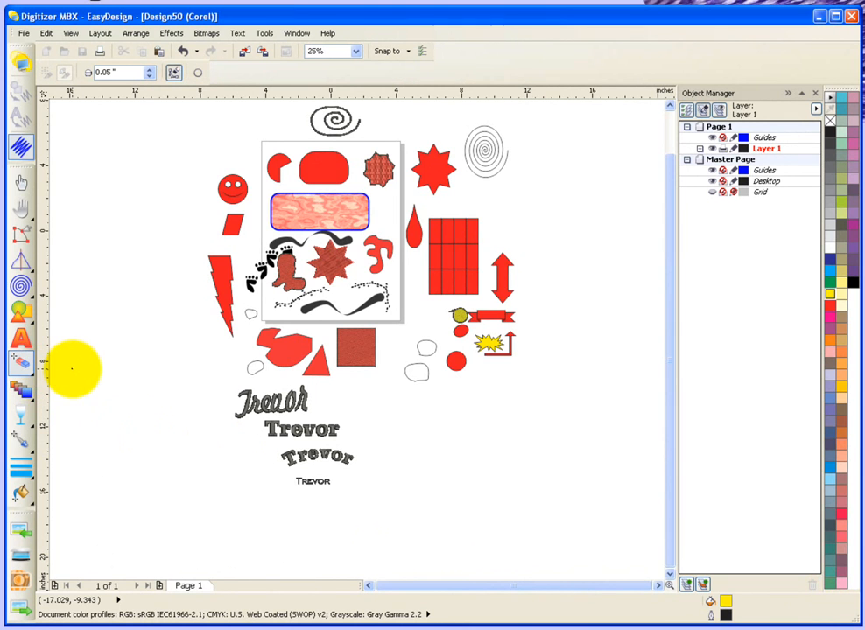
{"action": "mouse_move", "coordinate": [21, 359]}
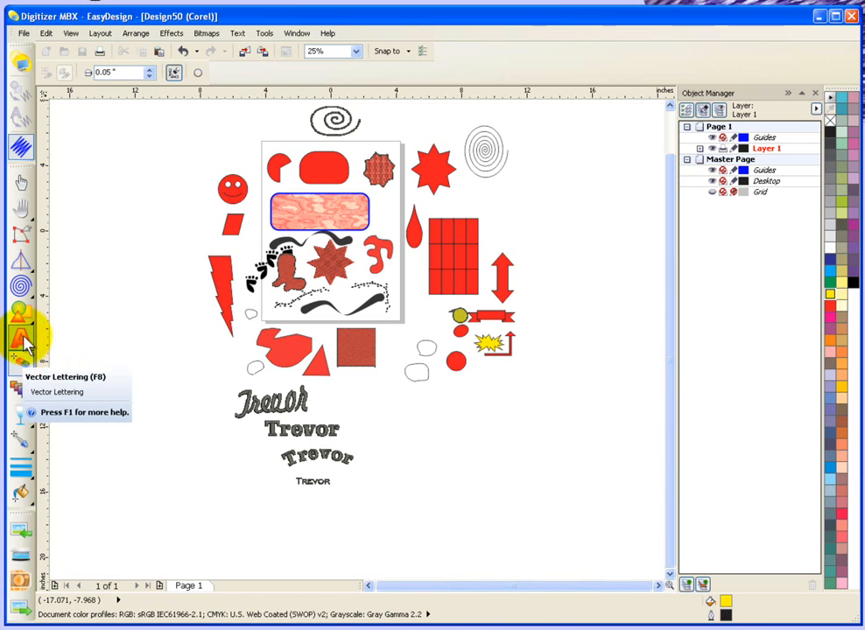
{"action": "mouse_move", "coordinate": [21, 289]}
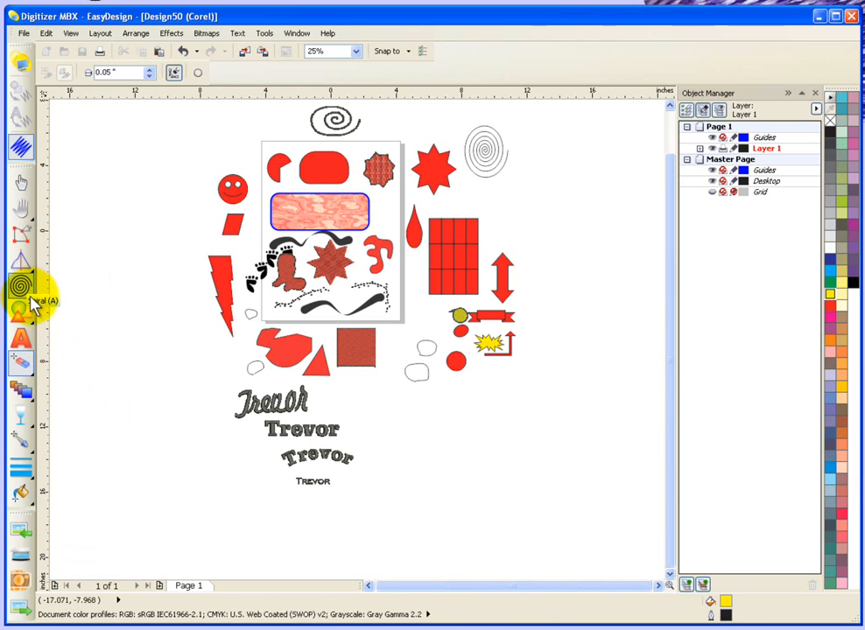
Draw an eight-pointed polygon, fill it blue and give it a 4 pt outline.
{"action": "left_click", "coordinate": [21, 290]}
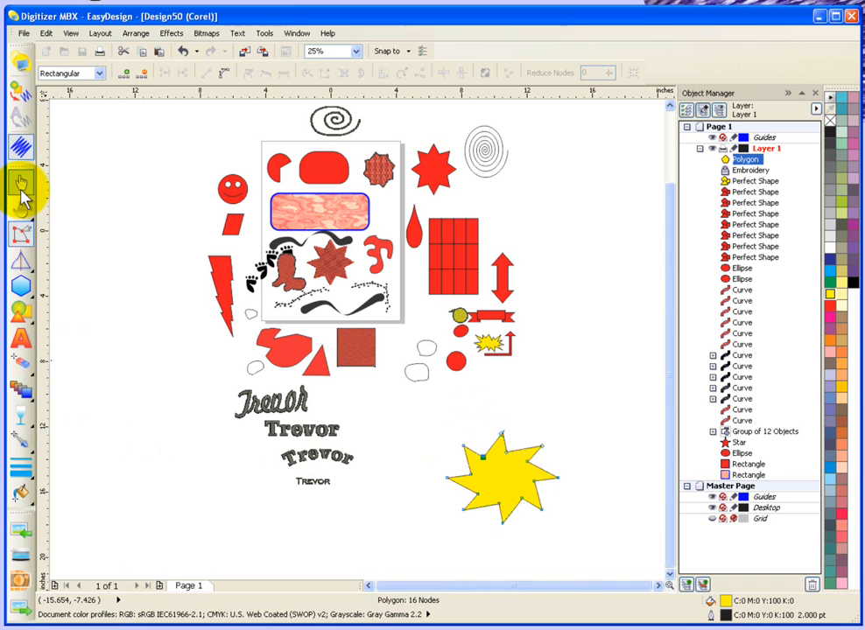
{"action": "left_click", "coordinate": [501, 476]}
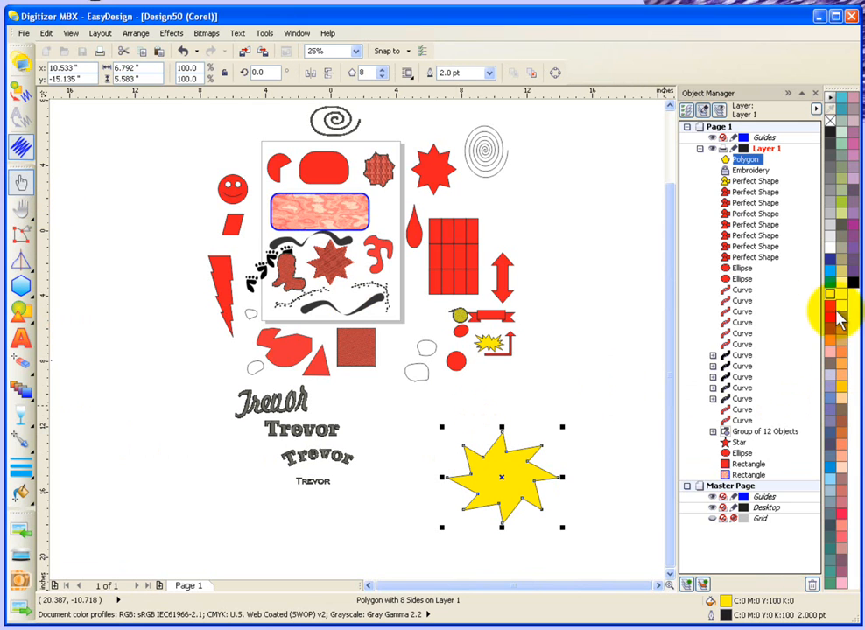
{"action": "left_click", "coordinate": [830, 278]}
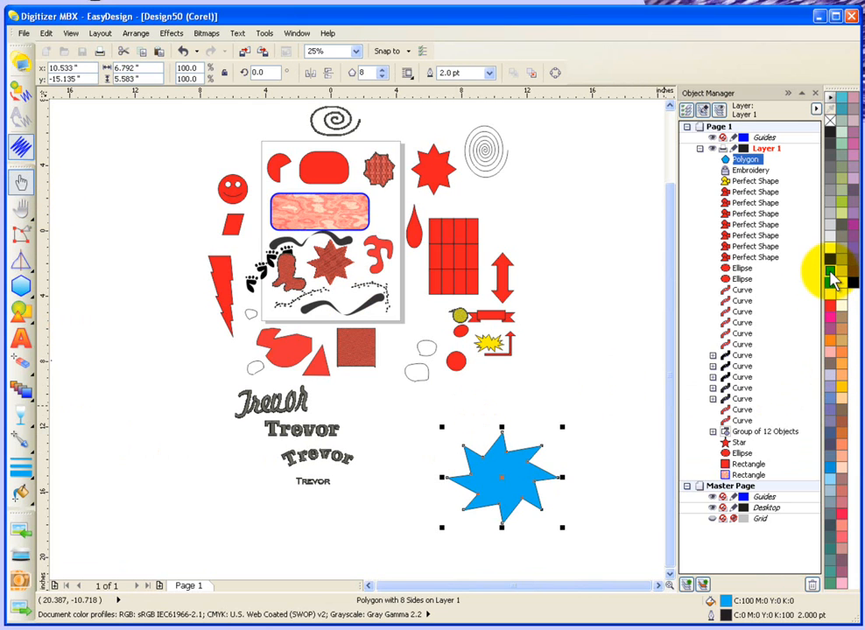
{"action": "left_click", "coordinate": [490, 74]}
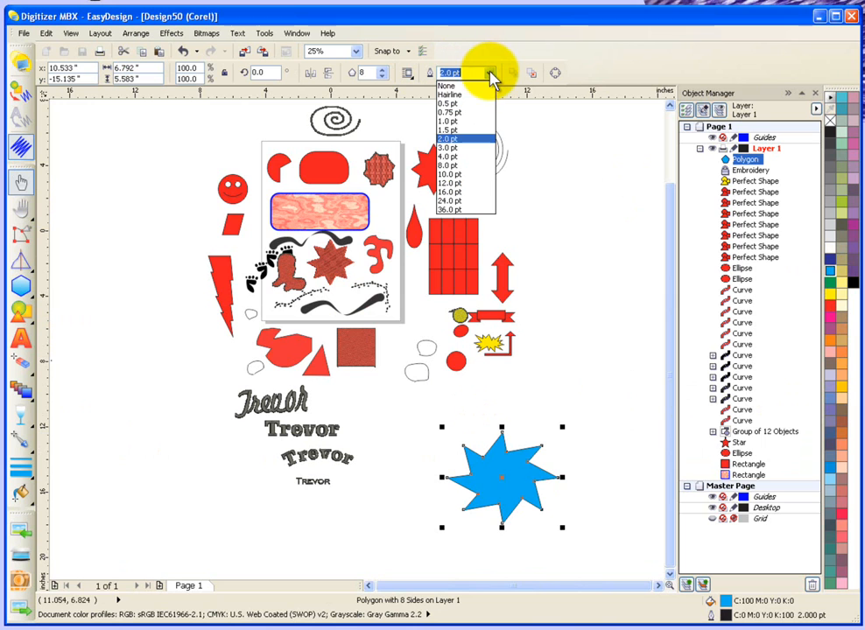
{"action": "left_click", "coordinate": [449, 156]}
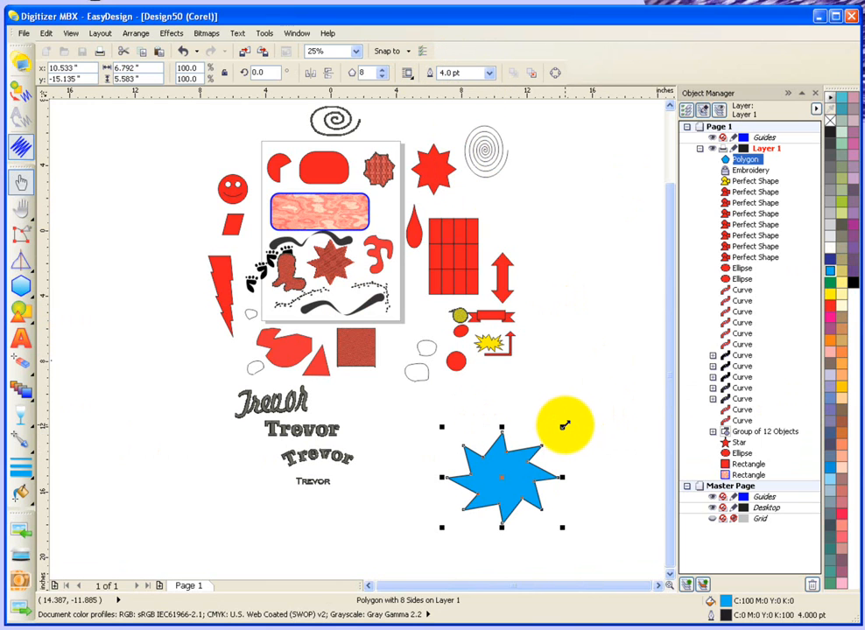
Enlarge the blue polygon by its corner handle and zoom to 50% on it.
{"action": "left_click_drag", "start_coordinate": [564, 424], "coordinate": [578, 411]}
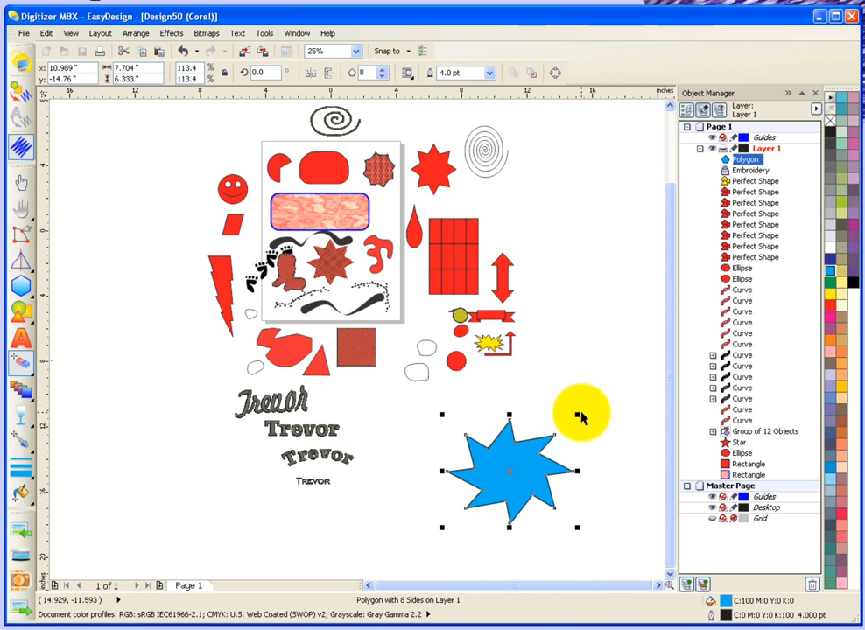
{"action": "left_click_drag", "start_coordinate": [579, 414], "coordinate": [529, 452]}
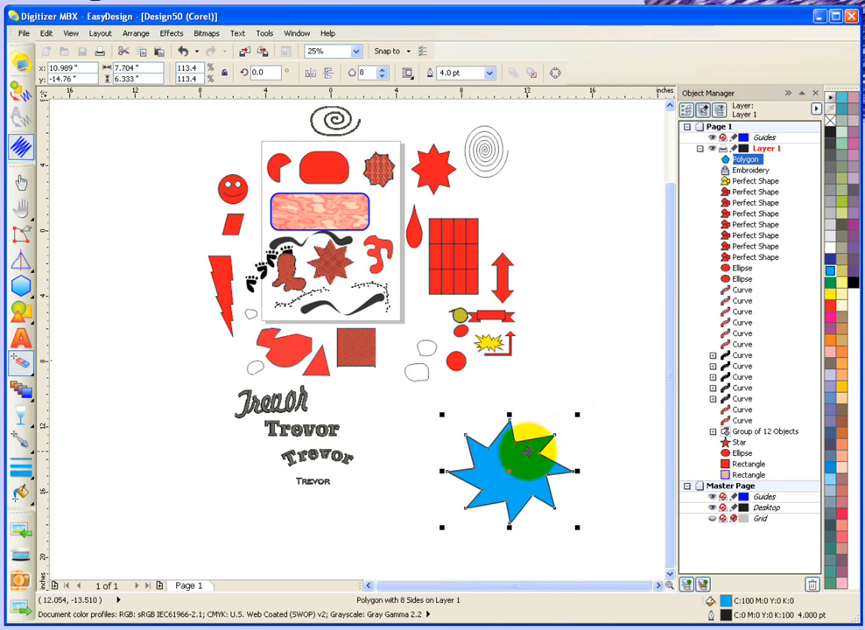
{"action": "left_click", "coordinate": [326, 50]}
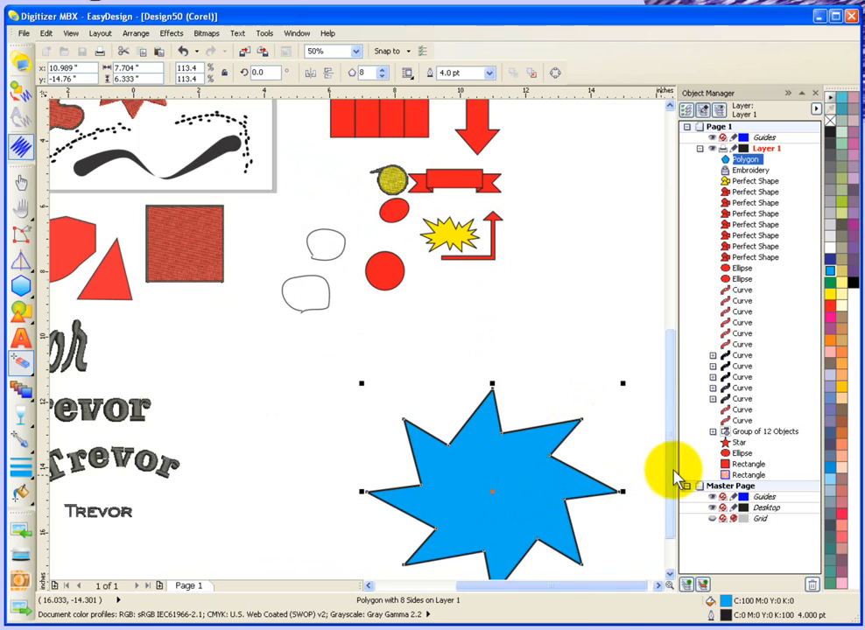
Widen the eraser thickness to 0.15 inch on the property bar.
{"action": "scroll", "scroll_direction": "down", "scroll_amount": 3}
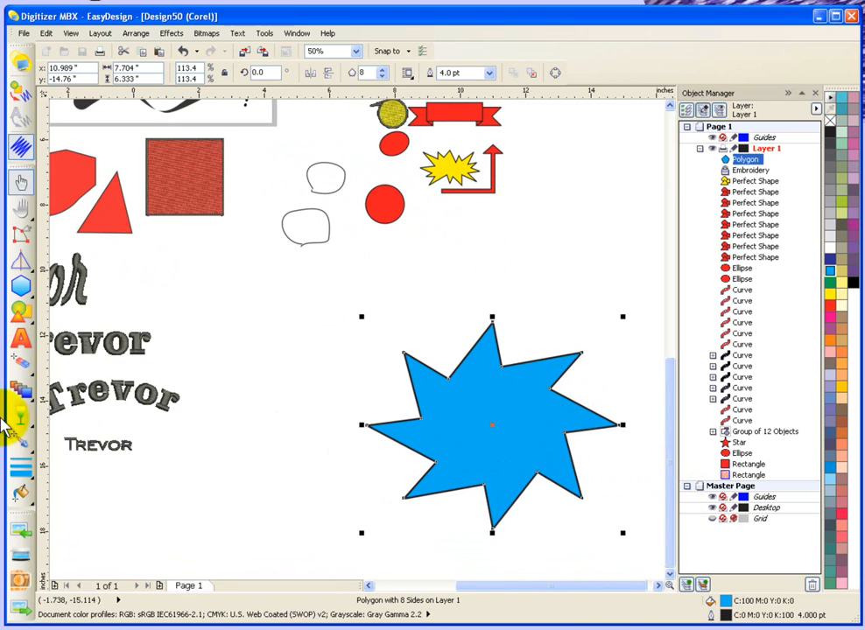
{"action": "mouse_move", "coordinate": [21, 368]}
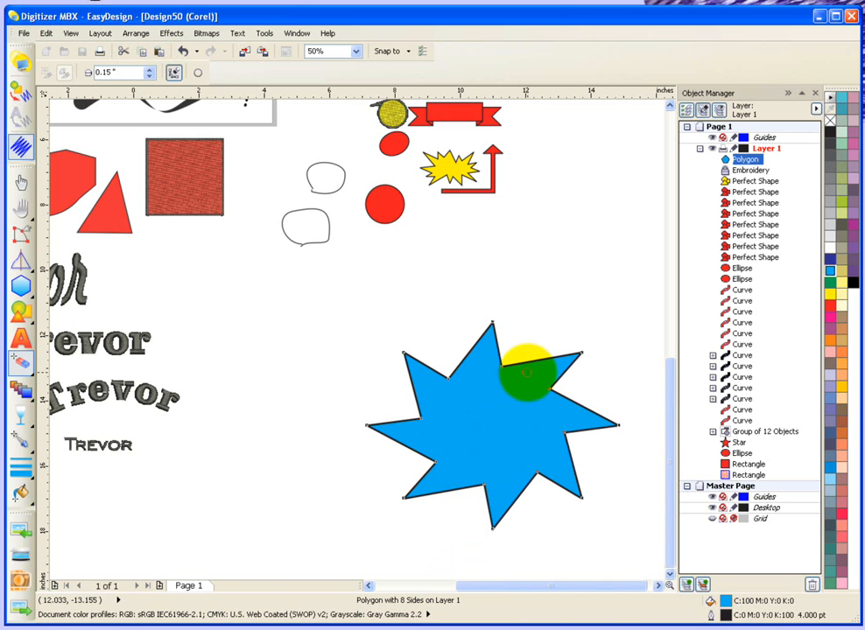
Erase a diagonal gap across the blue polygon until it splits into two pieces.
{"action": "left_click_drag", "start_coordinate": [529, 371], "coordinate": [499, 394]}
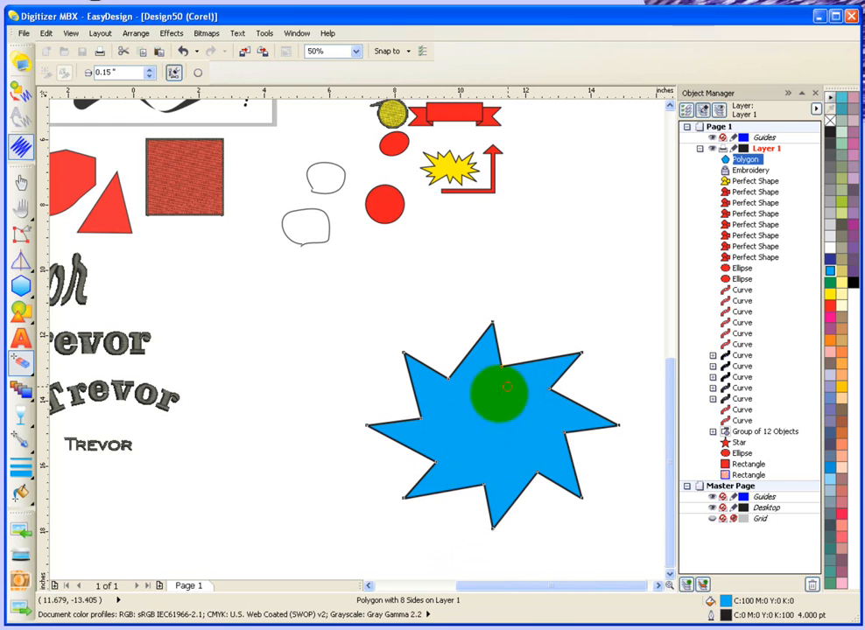
{"action": "left_click_drag", "start_coordinate": [501, 392], "coordinate": [402, 468]}
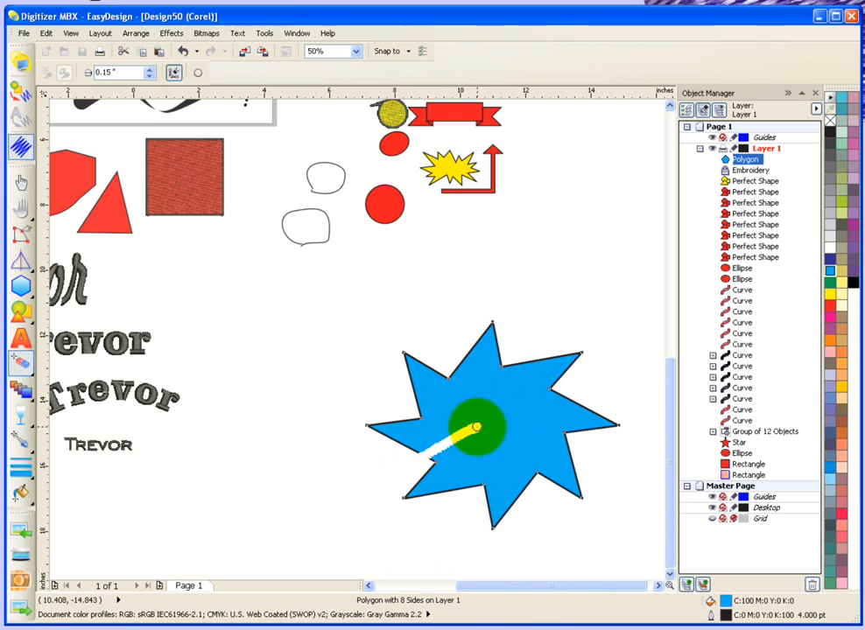
{"action": "left_click_drag", "start_coordinate": [472, 429], "coordinate": [541, 403]}
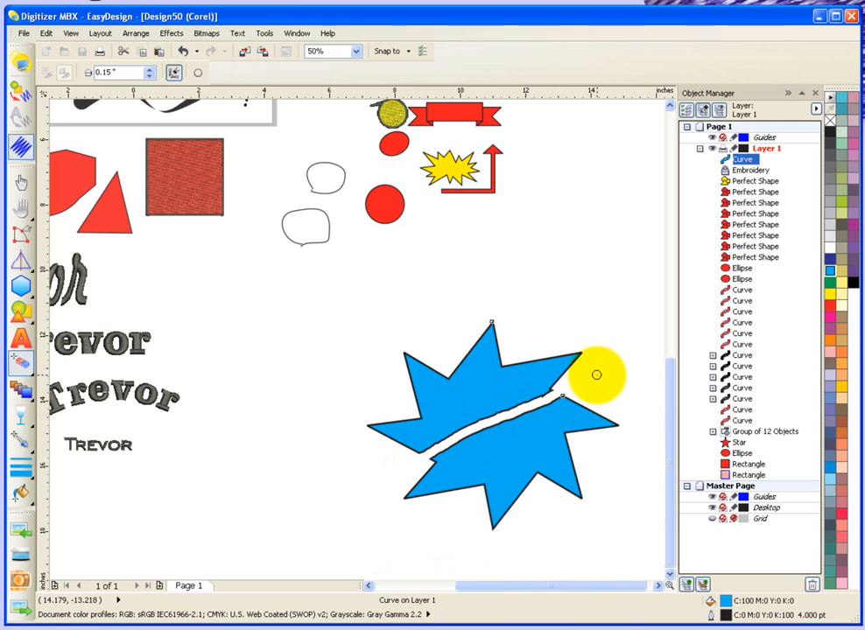
{"action": "left_click_drag", "start_coordinate": [595, 374], "coordinate": [564, 400]}
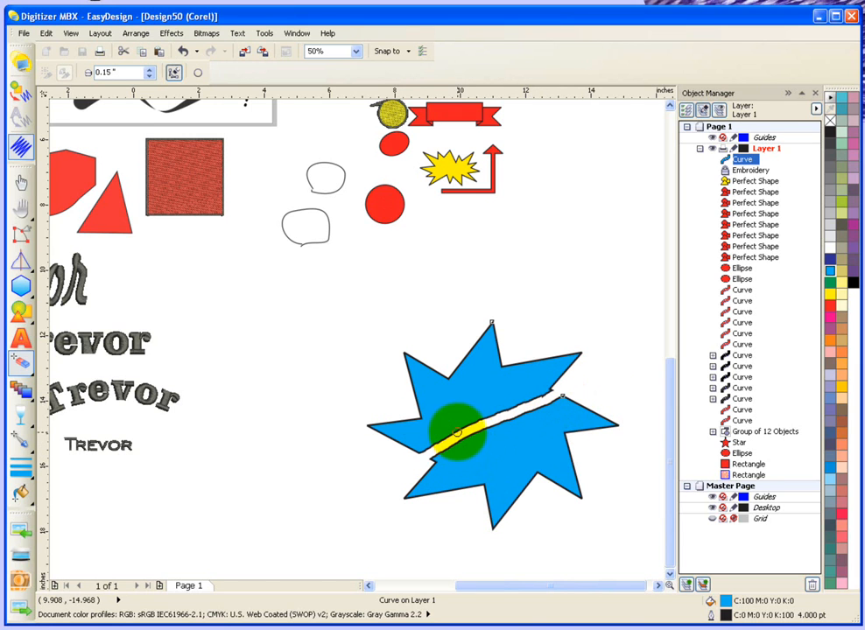
{"action": "left_click_drag", "start_coordinate": [459, 434], "coordinate": [525, 396]}
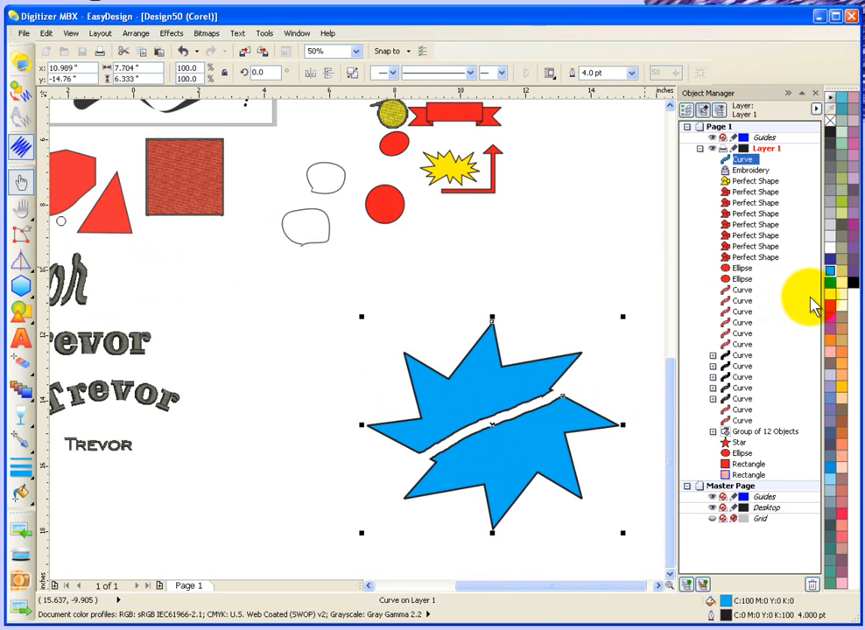
Fill both split star pieces green and convert them to embroidery stitches.
{"action": "left_click", "coordinate": [832, 288]}
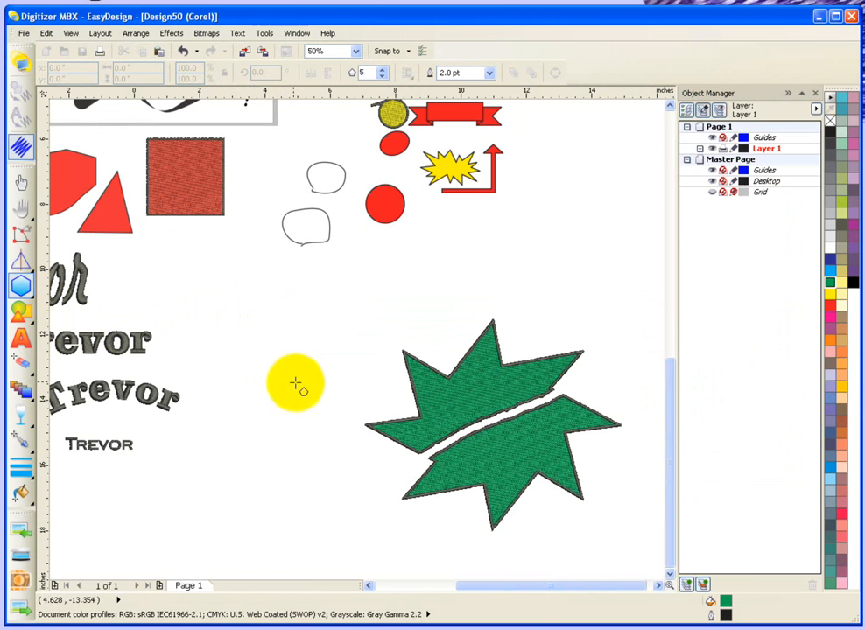
Draw a green pentagon left of the star and erase a diagonal gap through it.
{"action": "left_click_drag", "start_coordinate": [298, 386], "coordinate": [341, 435]}
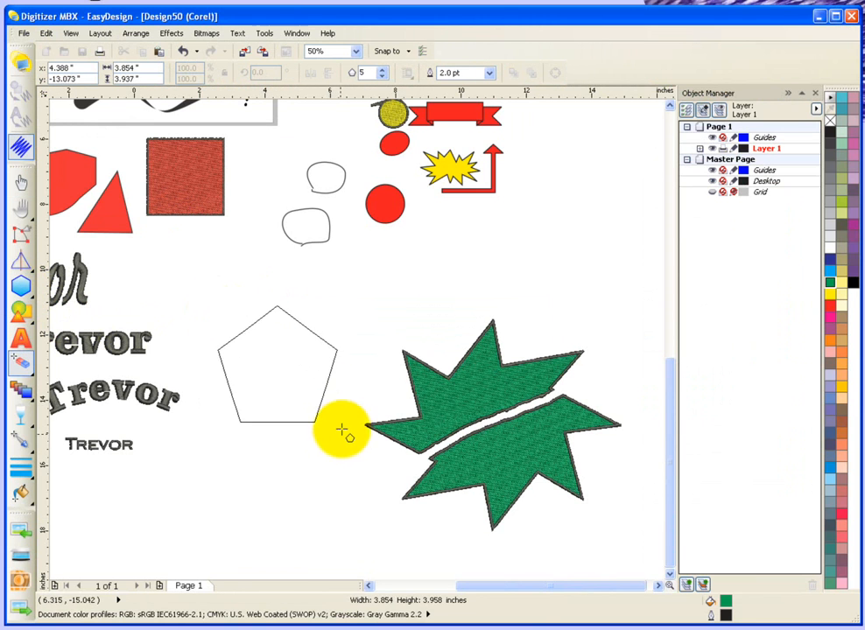
{"action": "left_click", "coordinate": [279, 350]}
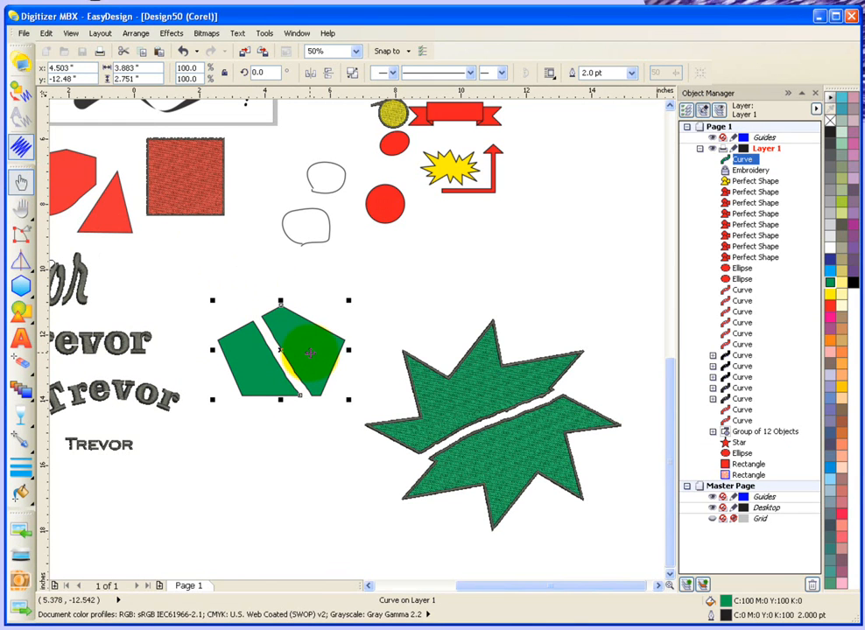
{"action": "left_click", "coordinate": [21, 237]}
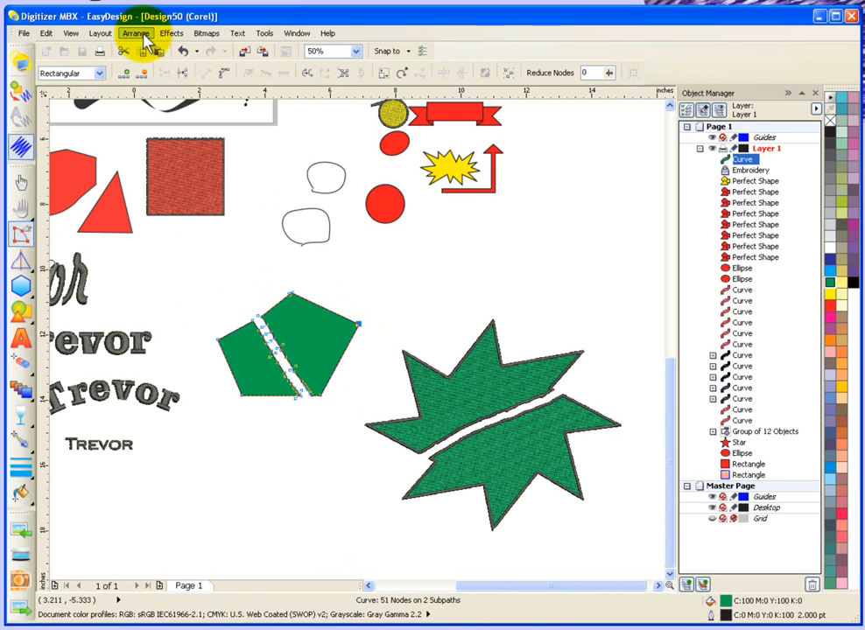
Break the pentagon apart into separate pieces and color one piece blue.
{"action": "left_click", "coordinate": [136, 34]}
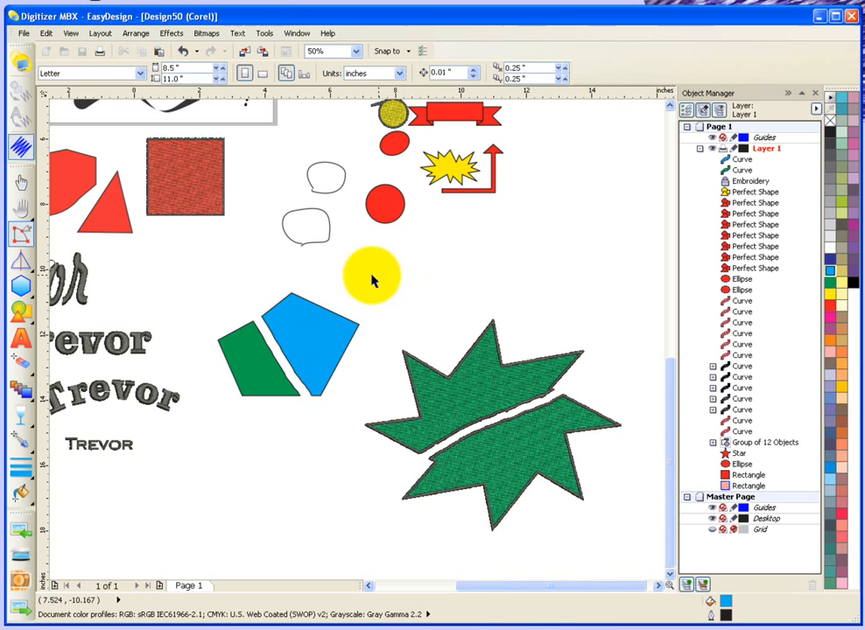
{"action": "left_click_drag", "start_coordinate": [371, 277], "coordinate": [254, 297]}
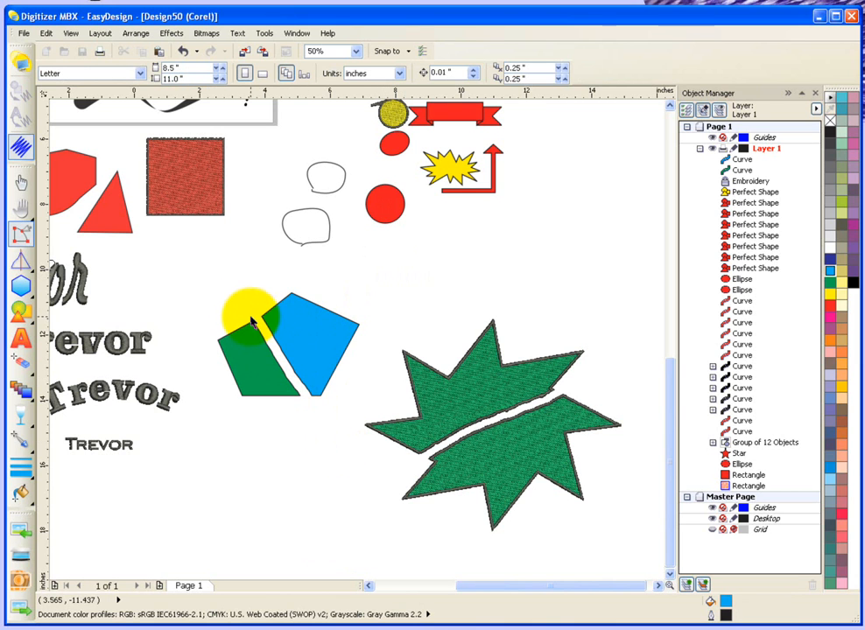
{"action": "left_click_drag", "start_coordinate": [249, 319], "coordinate": [311, 382]}
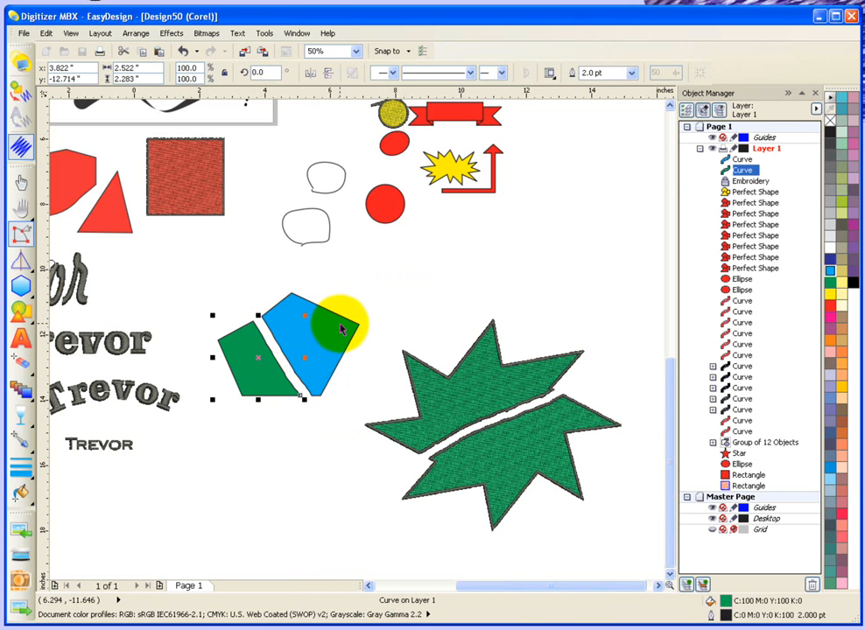
Move the blue piece away from the green one, then select both pieces.
{"action": "left_click_drag", "start_coordinate": [336, 324], "coordinate": [429, 263]}
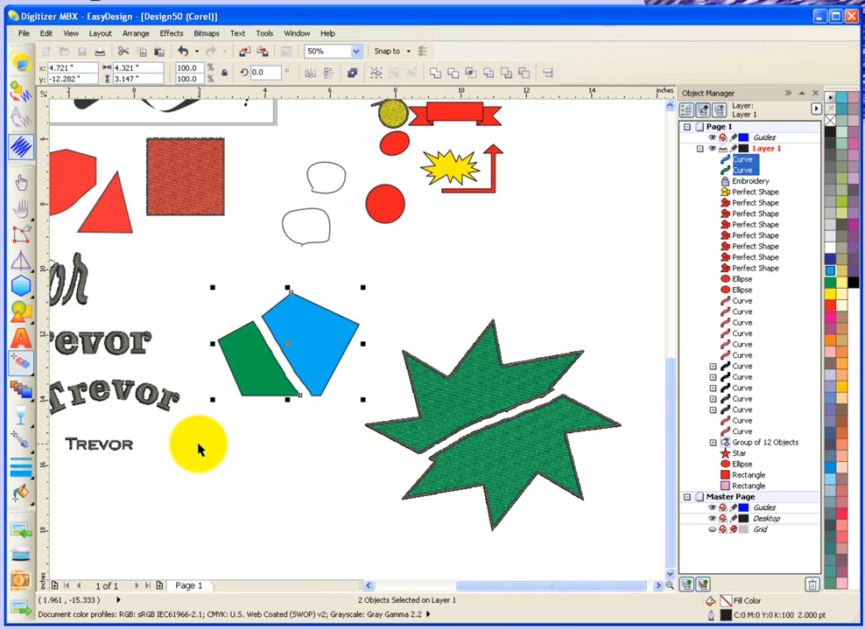
{"action": "left_click_drag", "start_coordinate": [199, 446], "coordinate": [266, 342]}
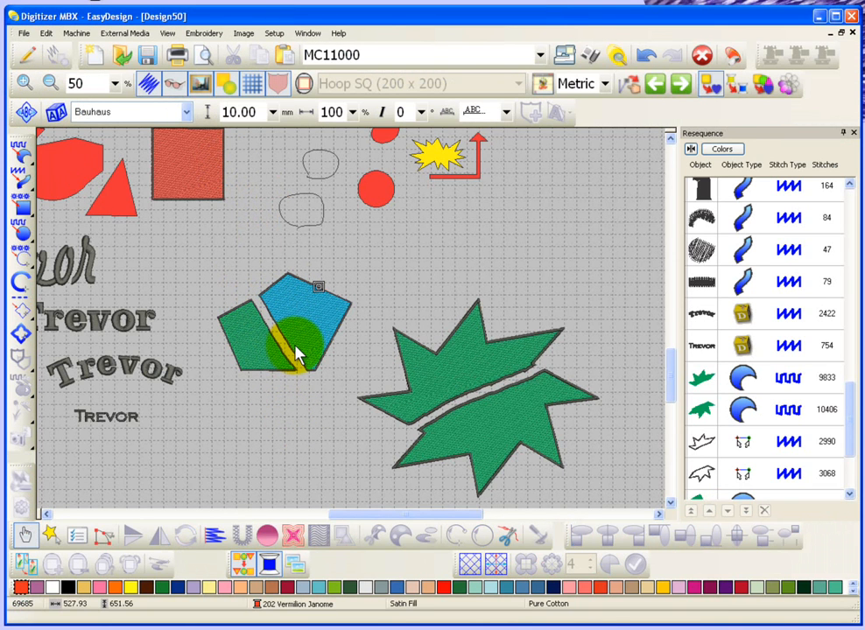
Convert the pentagon pieces to satin-fill stitches, deselect, and return to drawing view.
{"action": "left_click", "coordinate": [26, 54]}
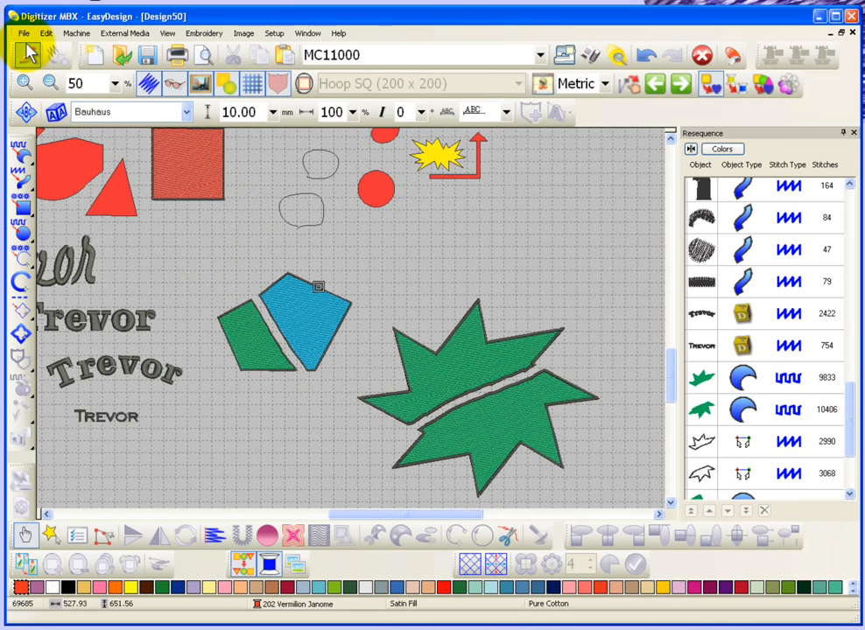
{"action": "left_click", "coordinate": [24, 54]}
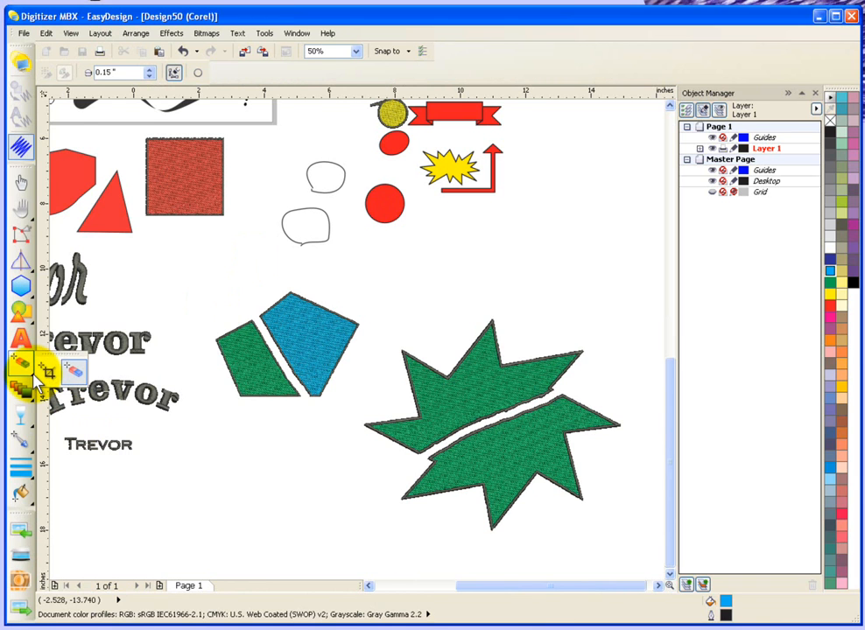
Choose the Crop tool and bring the full design page into view.
{"action": "left_click", "coordinate": [21, 368]}
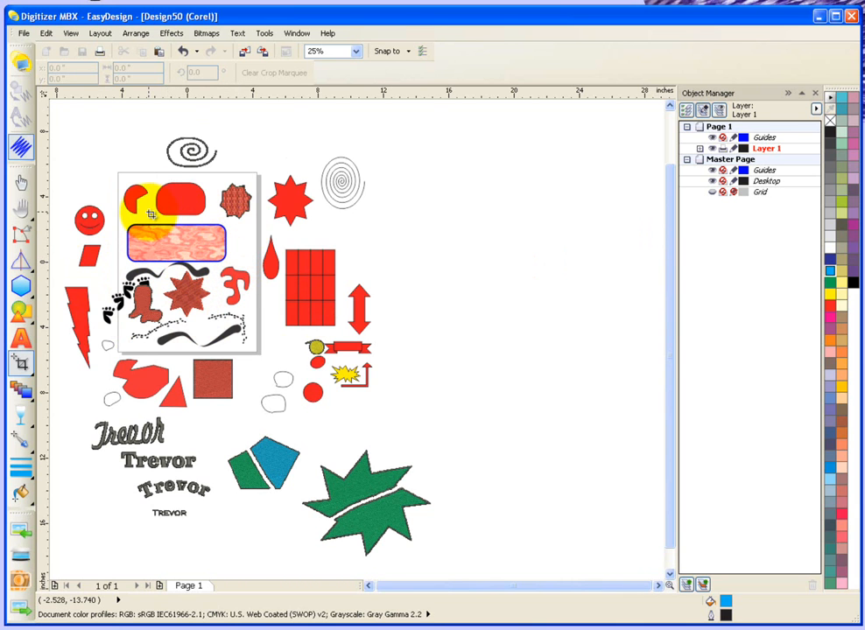
Crop the design to a small marquee around the patterned rounded rectangle.
{"action": "left_click_drag", "start_coordinate": [137, 219], "coordinate": [236, 341]}
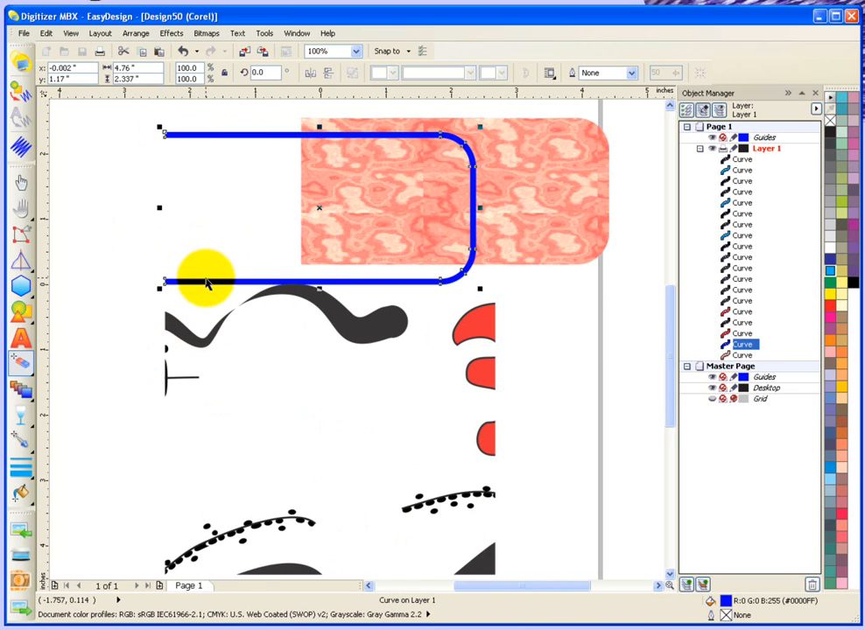
{"action": "left_click_drag", "start_coordinate": [206, 279], "coordinate": [341, 261]}
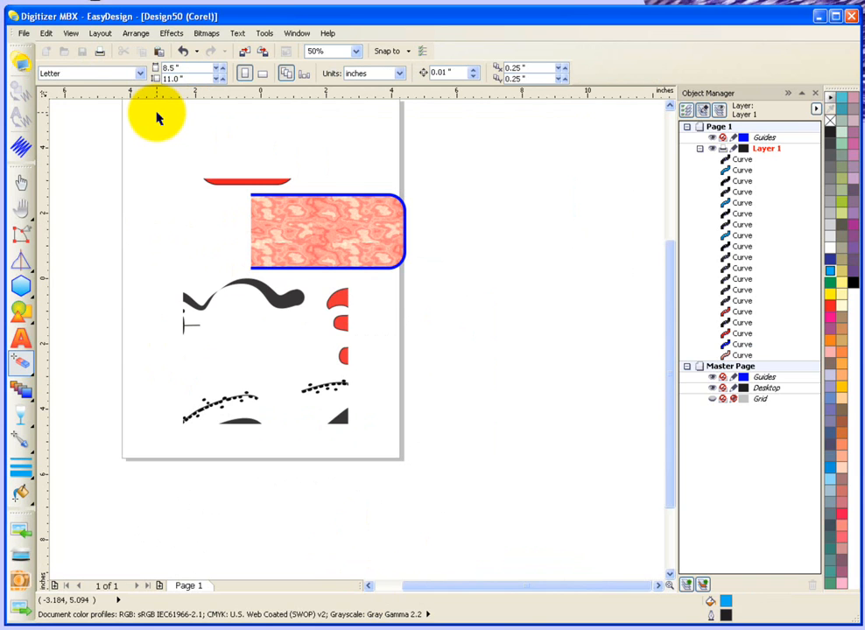
{"action": "mouse_move", "coordinate": [172, 101]}
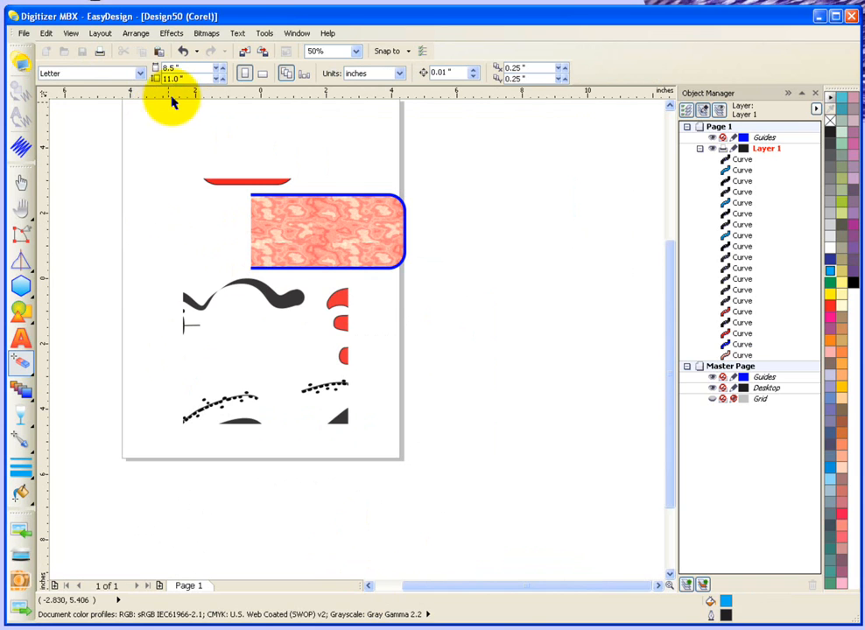